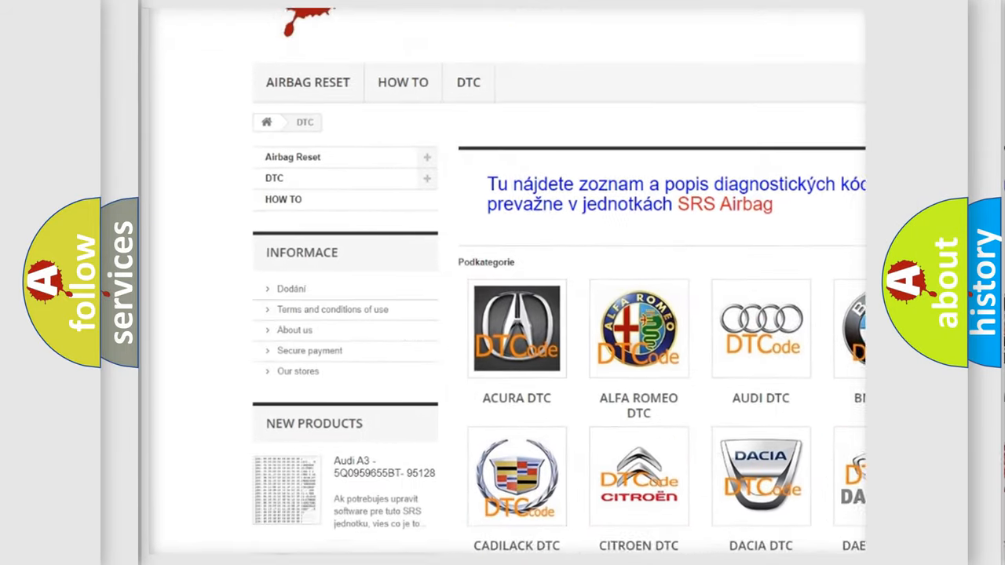
Step: Scroll down the DTC category page through the brand logos from Acura to Kia
scroll(down, 3)
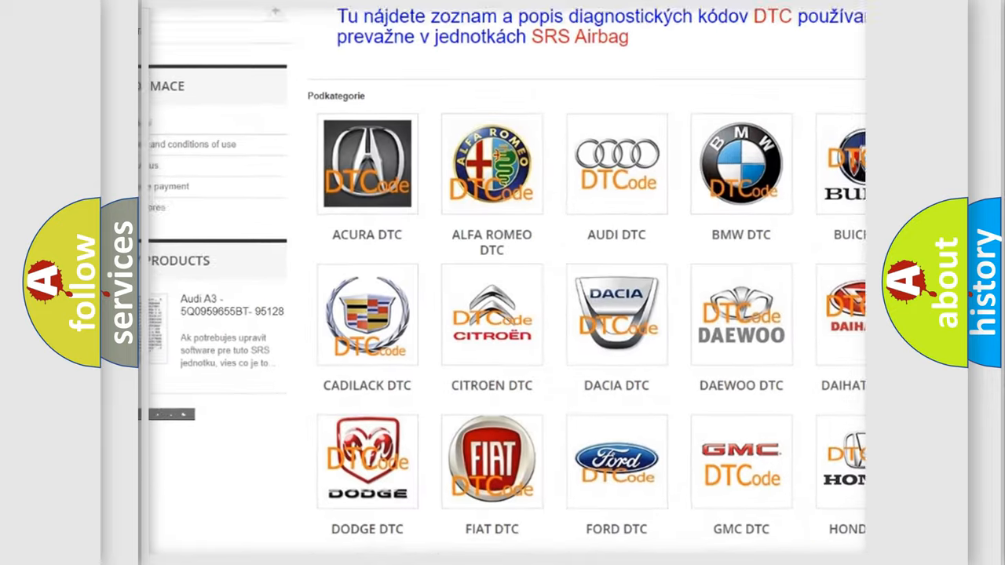
scroll(down, 3)
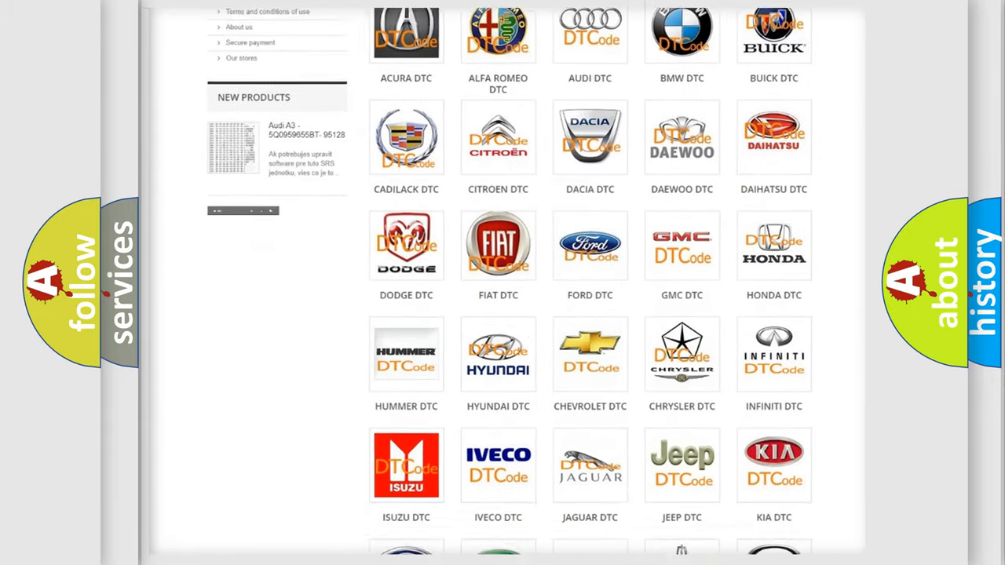
scroll(down, 3)
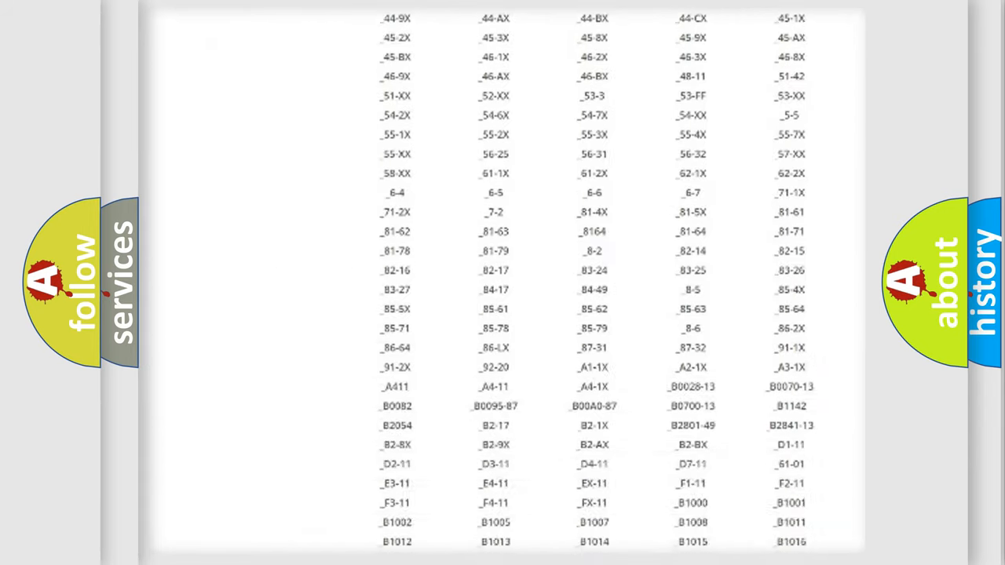
Step: Scroll further down to the table of DTC code entries
scroll(down, 3)
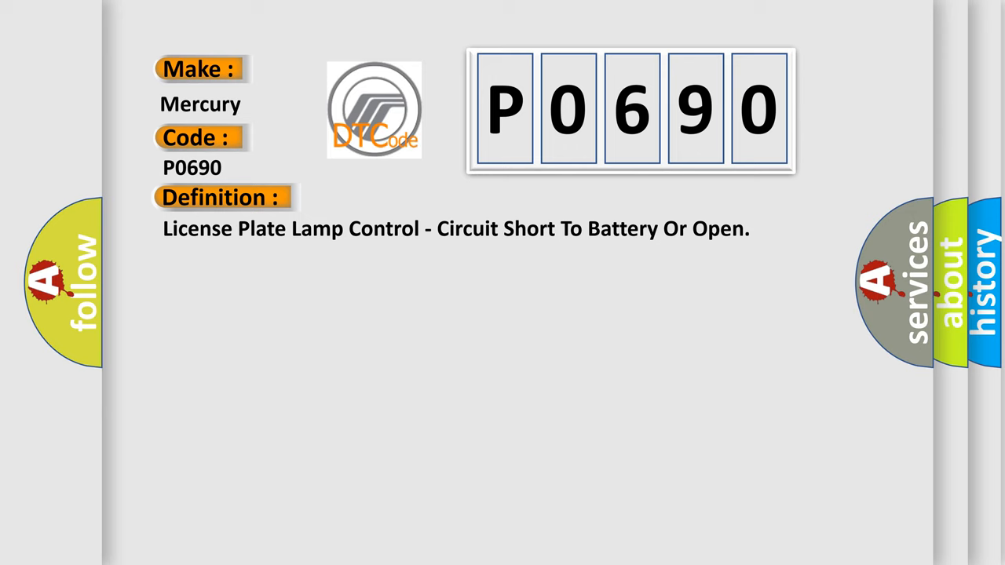
Step: Advance the slideshow to the Mercury P0690 Description panel about the License Plate Lamp circuit
click(409, 198)
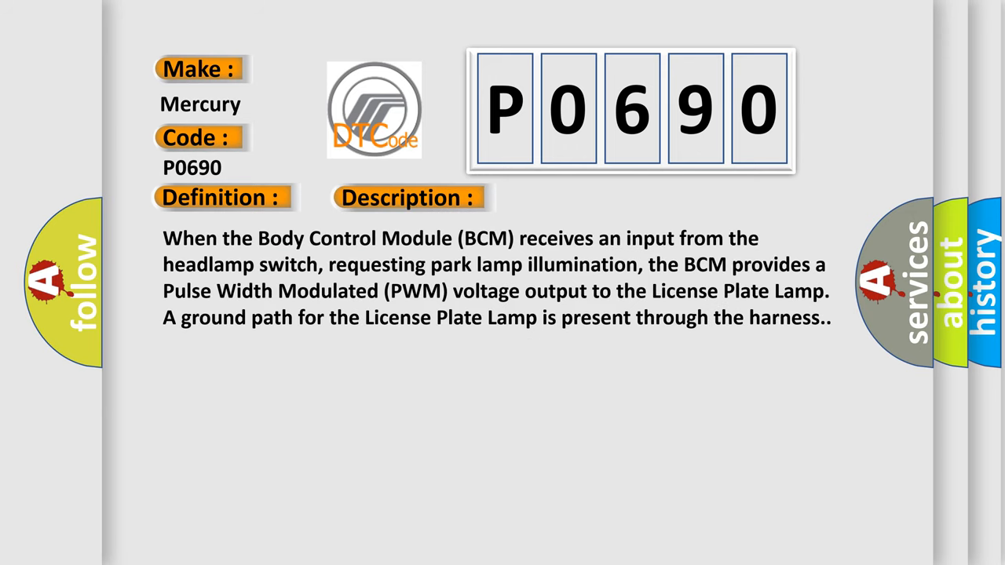